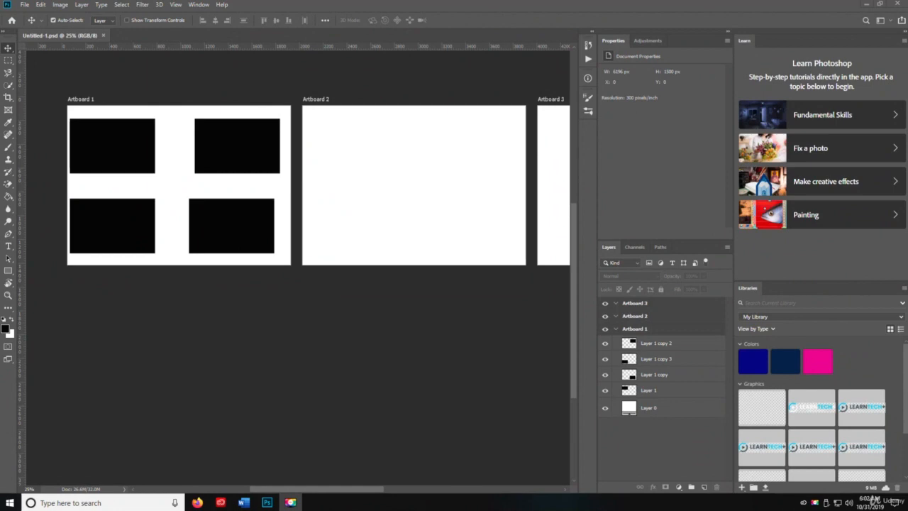
Create a new blank 7 by 5 inch, 300 ppi document with default settings.
key(space)
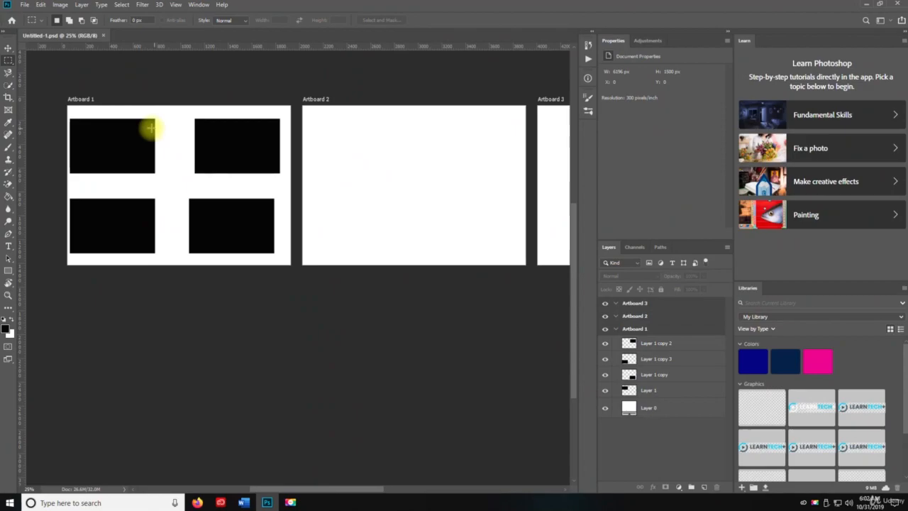
click(26, 6)
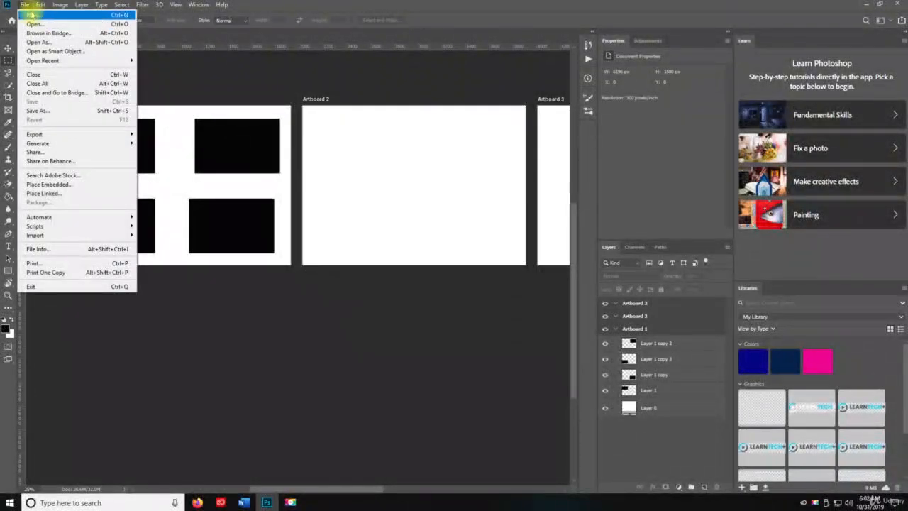
click(31, 14)
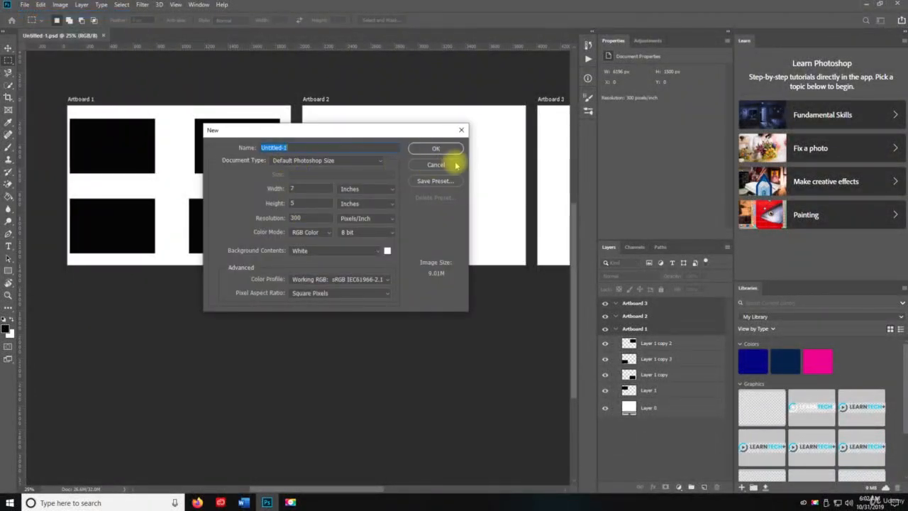
click(436, 149)
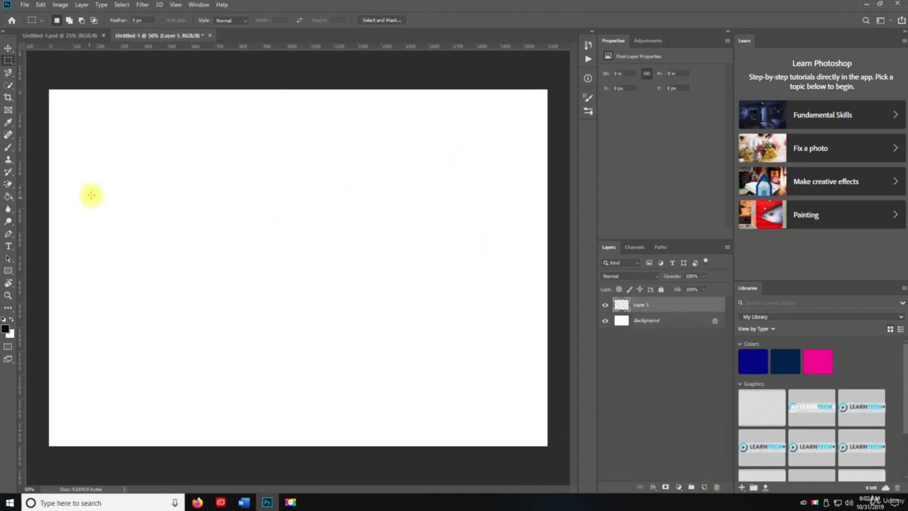
mouse_move(165, 173)
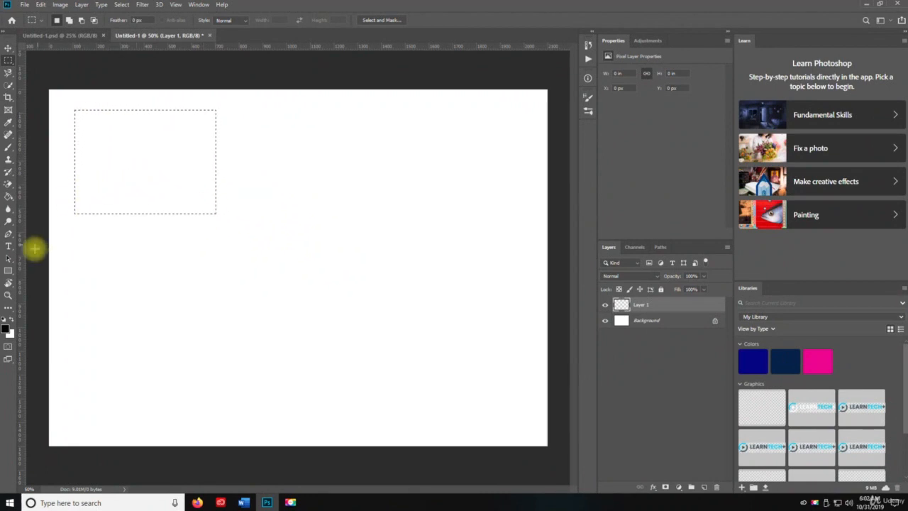
mouse_move(8, 198)
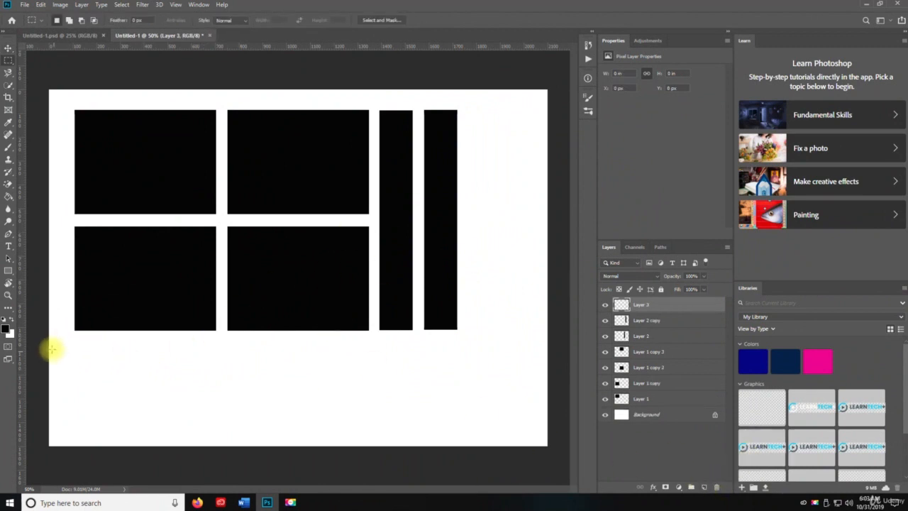
Select a long horizontal strip beneath the shapes and fill it black as a bar.
drag(74, 348, 318, 361)
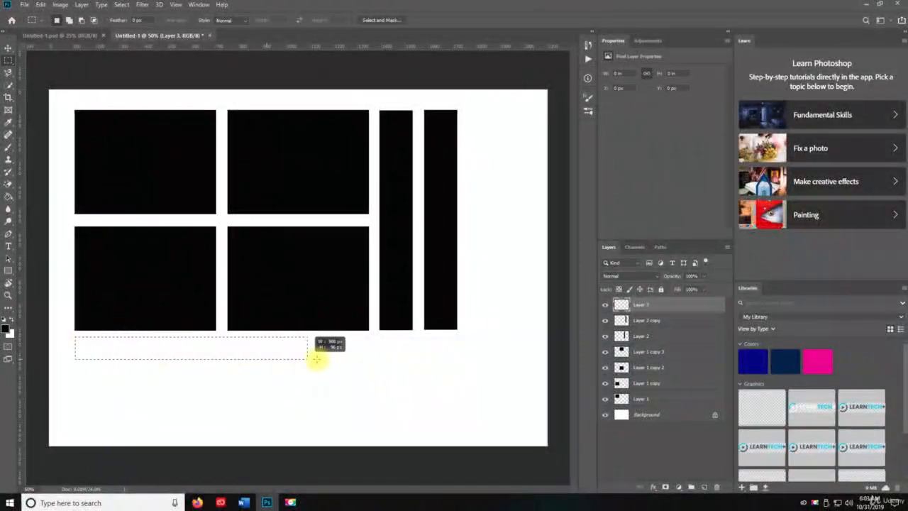
drag(318, 361, 454, 354)
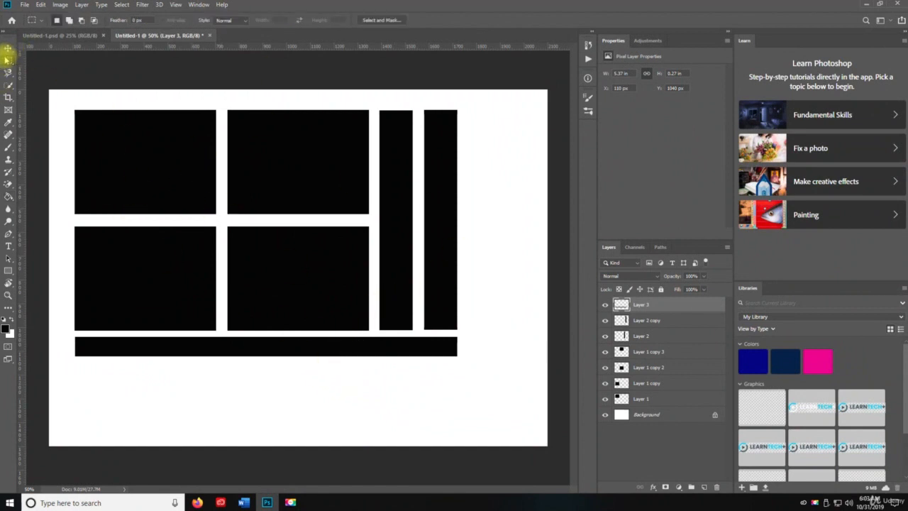
mouse_move(8, 68)
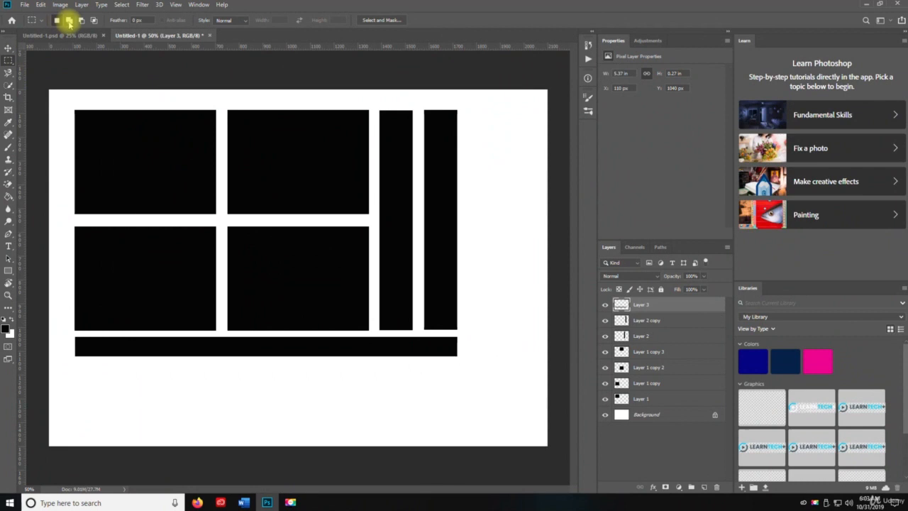
mouse_move(69, 20)
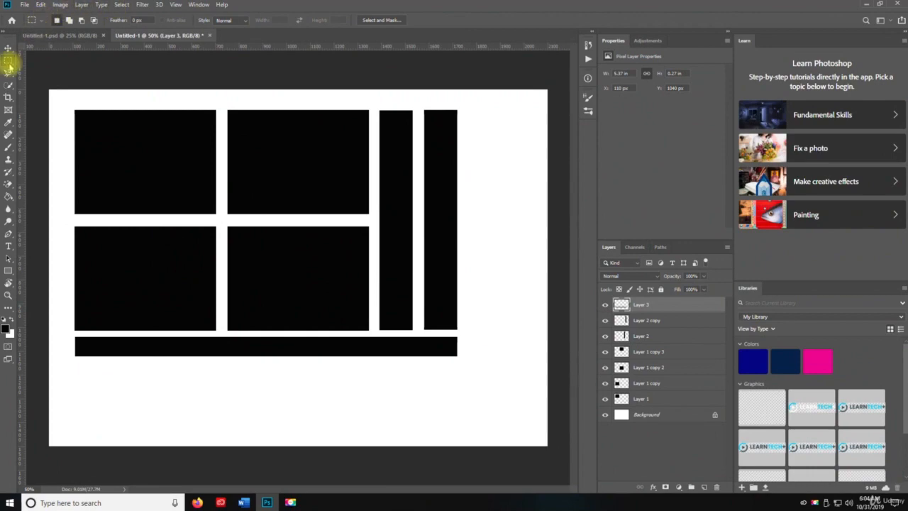
Switch to the Elliptical Marquee and hide all the black shape layers.
click(9, 48)
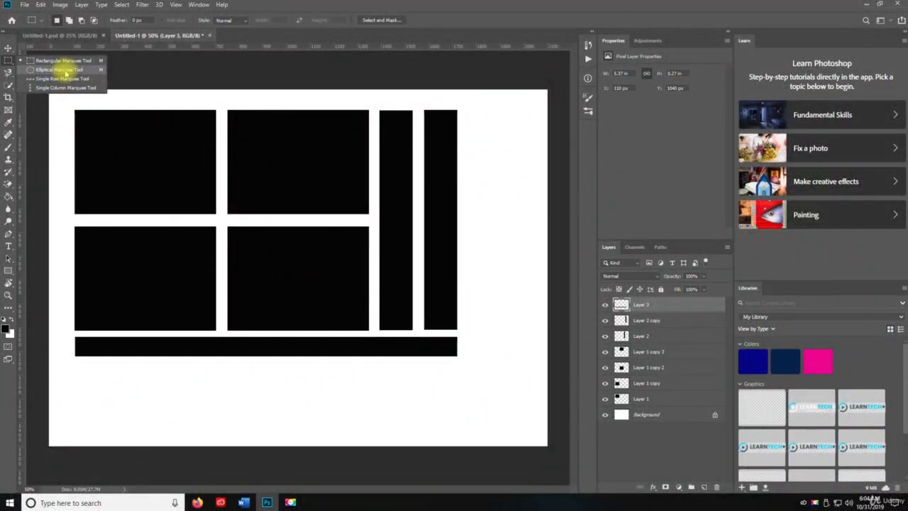
click(60, 68)
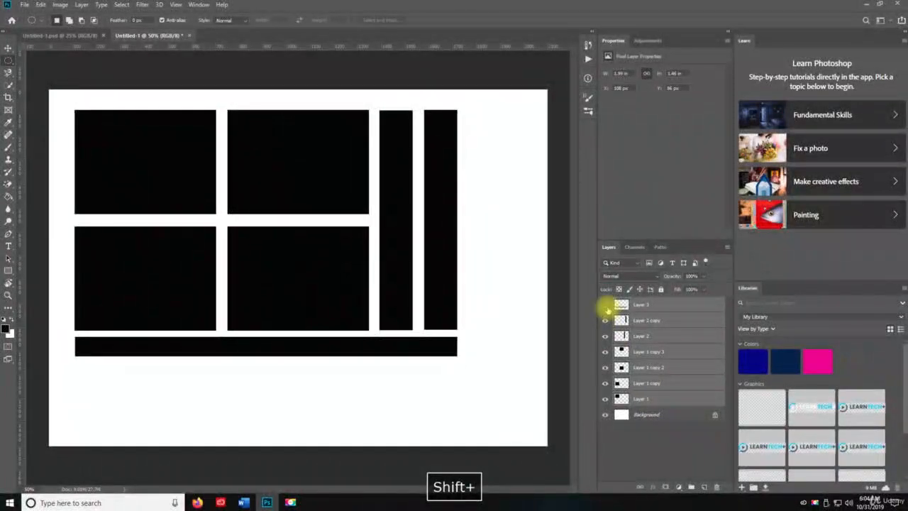
right_click(642, 304)
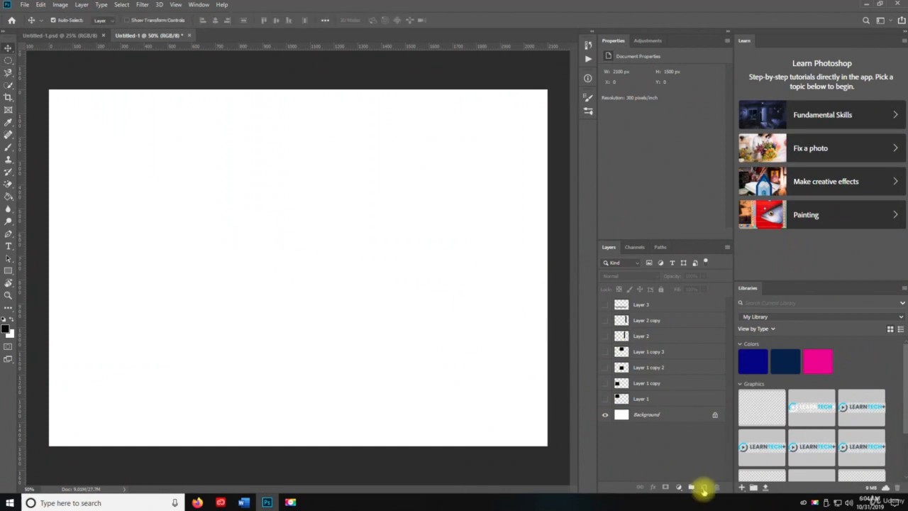
Draw a black circle on a new layer and Alt-drag a copy to the lower right.
click(704, 488)
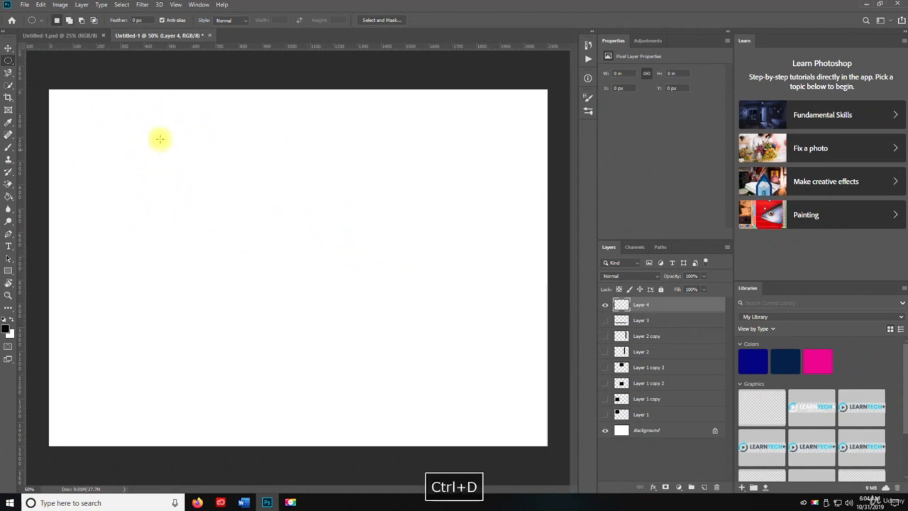
drag(158, 139, 480, 369)
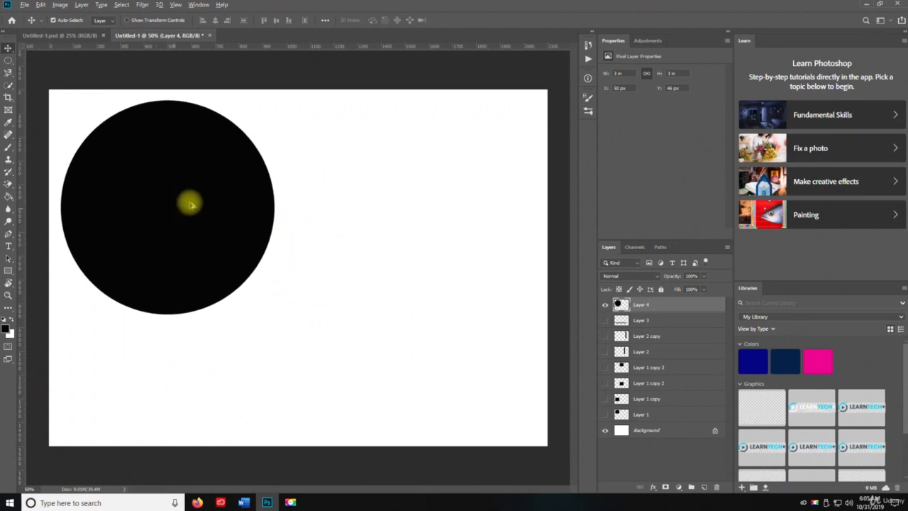
drag(192, 205, 397, 293)
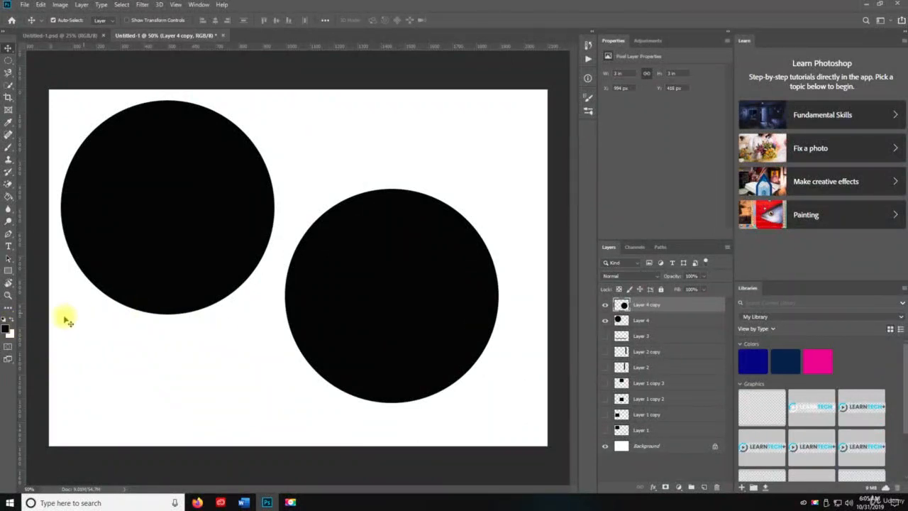
Pick red and blue foreground colours to recolour the circle copies.
click(8, 325)
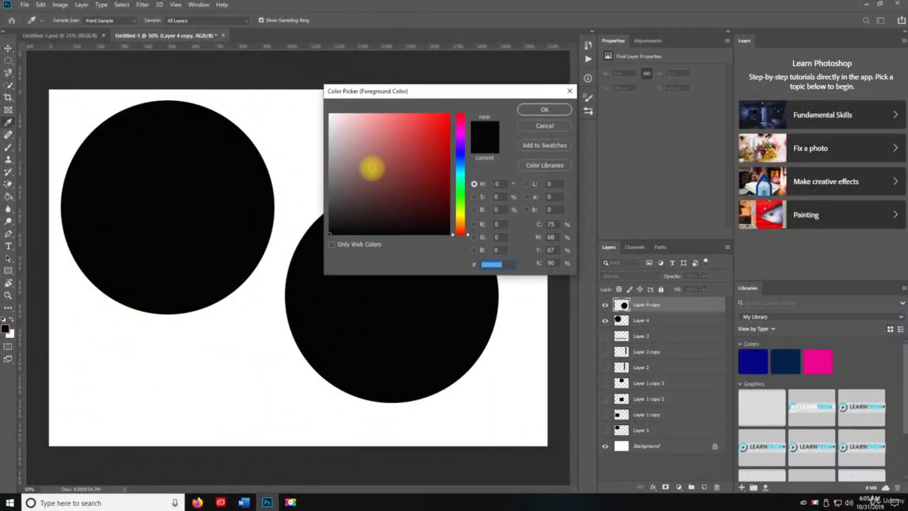
click(437, 134)
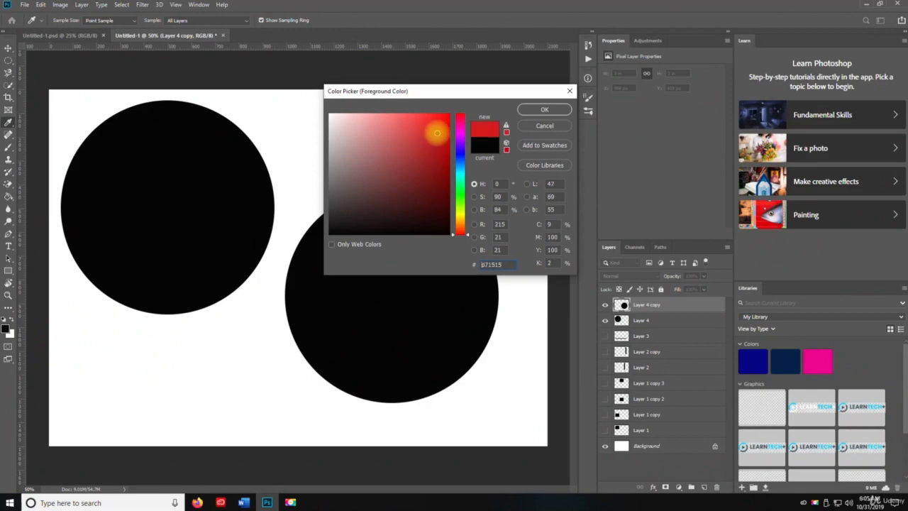
click(545, 110)
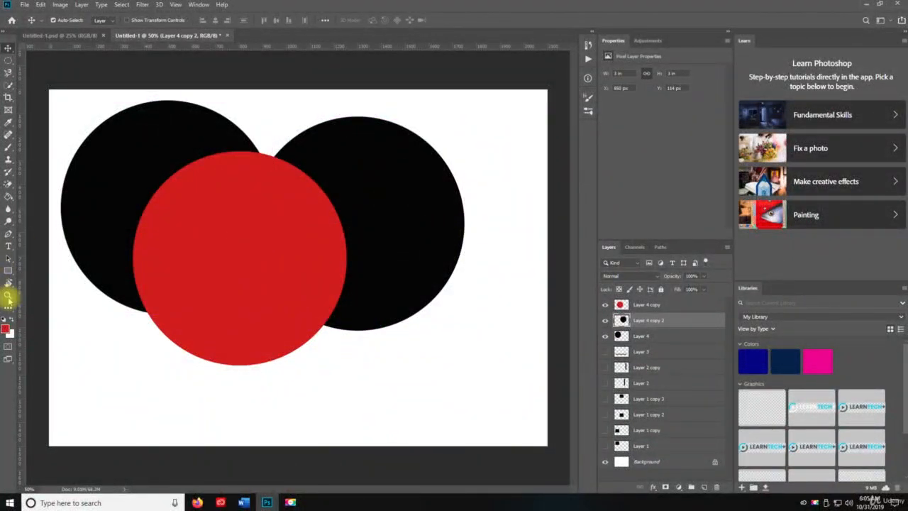
click(6, 324)
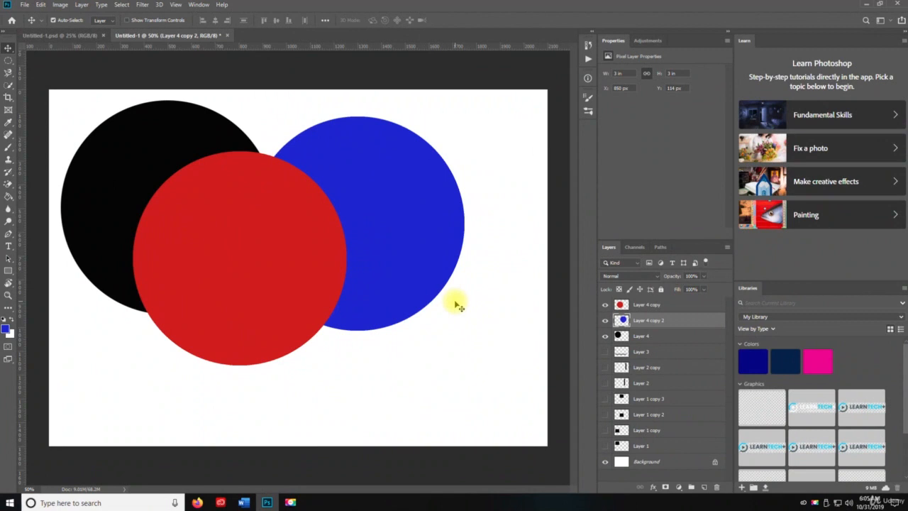
mouse_move(395, 206)
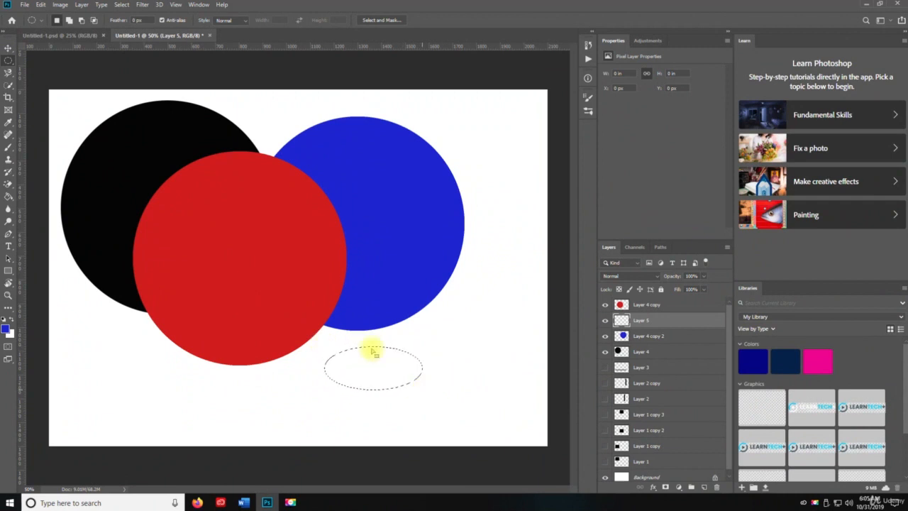
Set the foreground to dark green and fill the first oval.
click(9, 325)
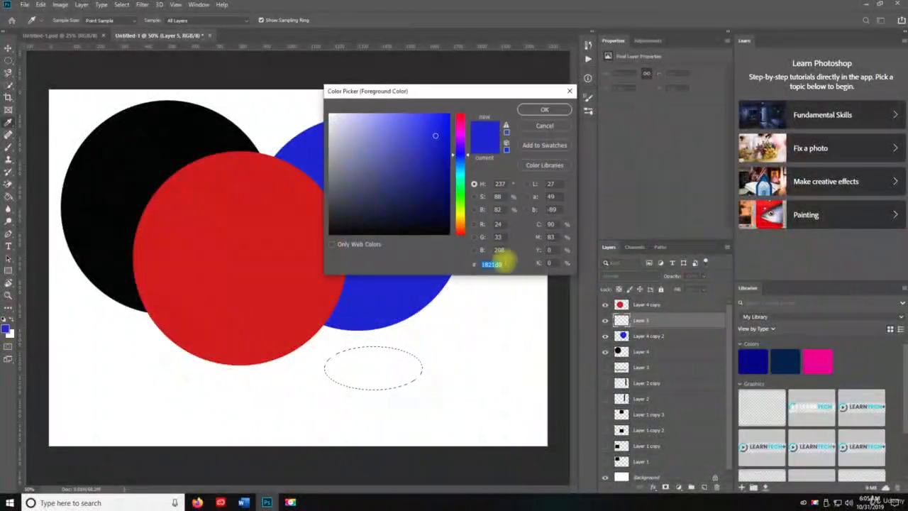
click(417, 159)
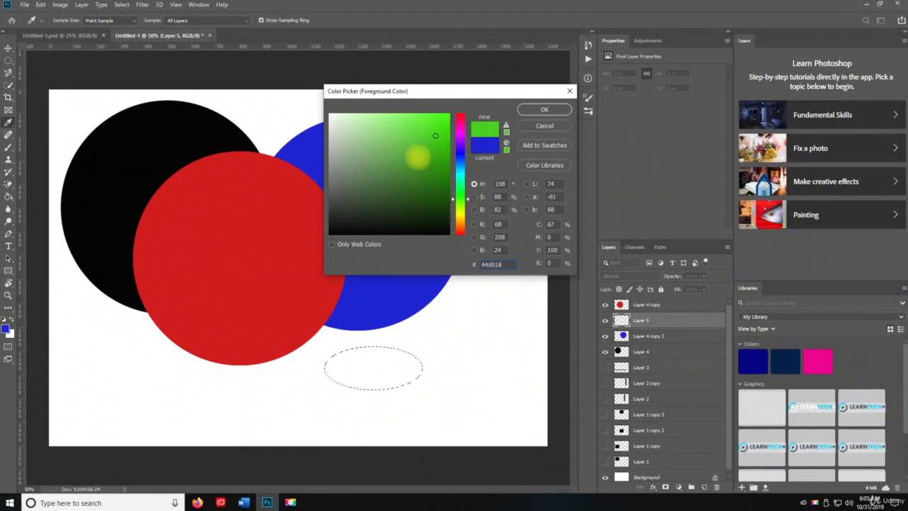
click(426, 193)
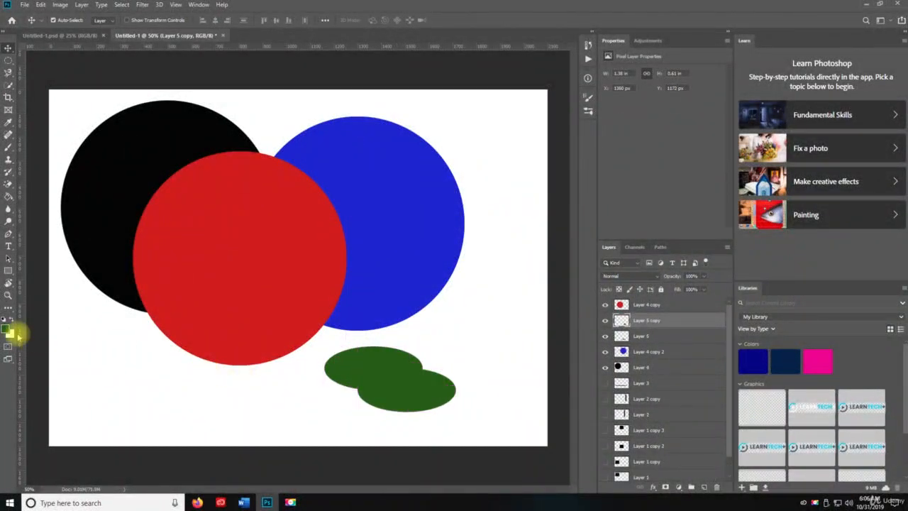
Set the foreground to yellow and fill the second overlapping oval.
click(13, 332)
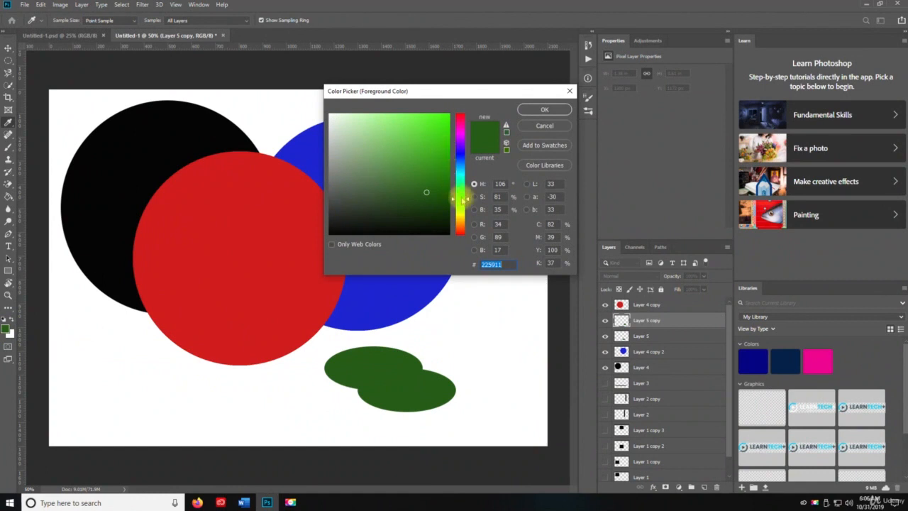
click(428, 193)
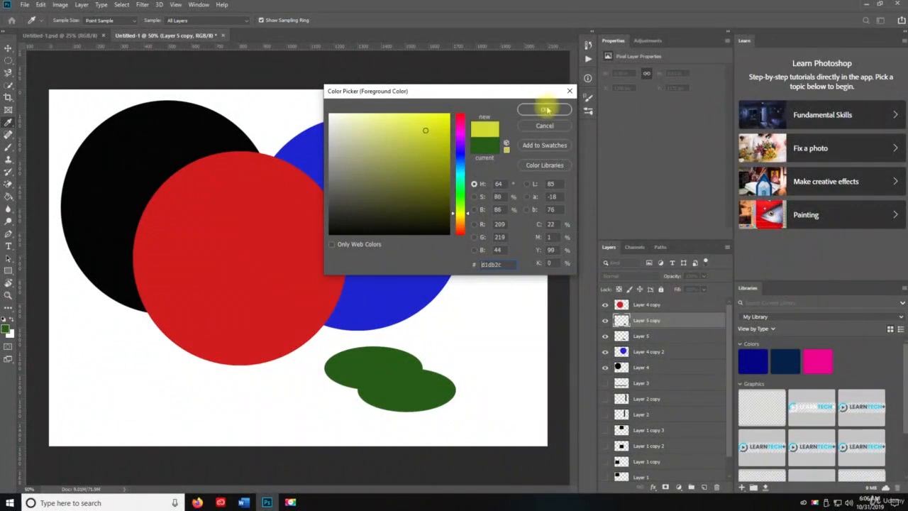
click(545, 111)
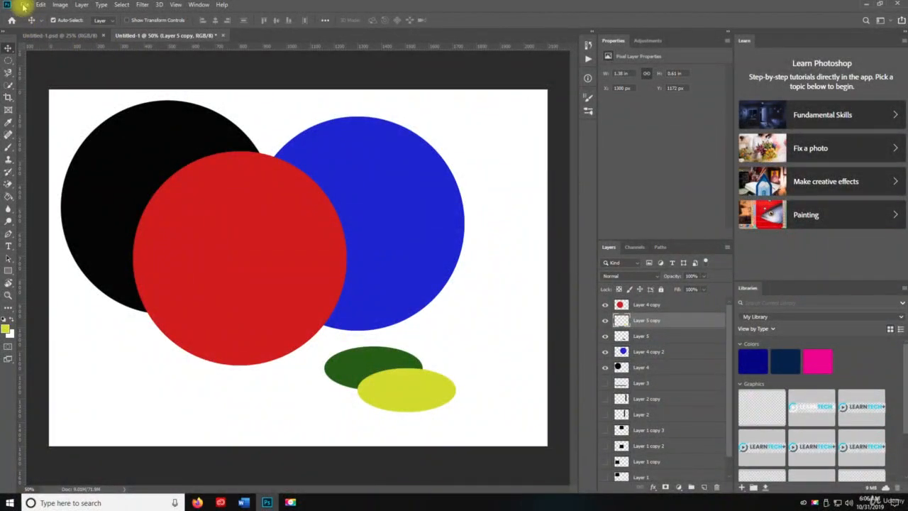
click(8, 48)
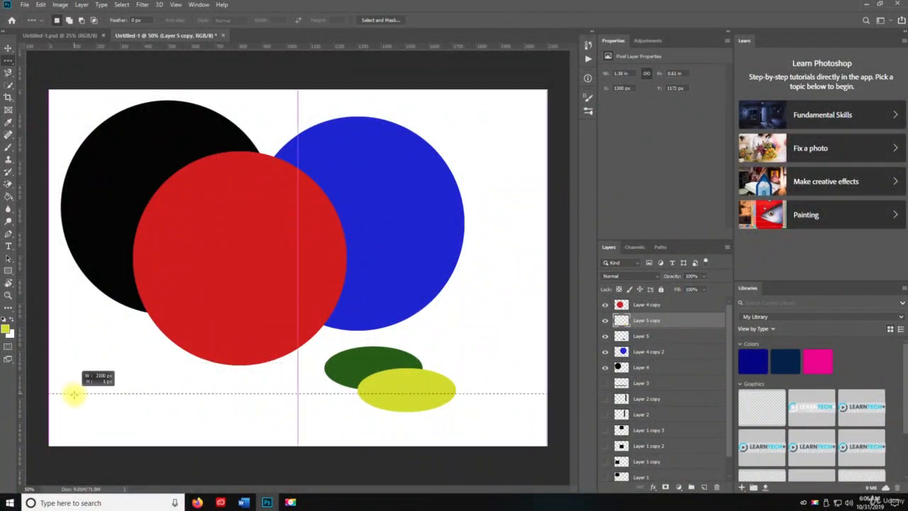
Fill a single-pixel row line near the canvas bottom and deselect.
drag(73, 395, 101, 420)
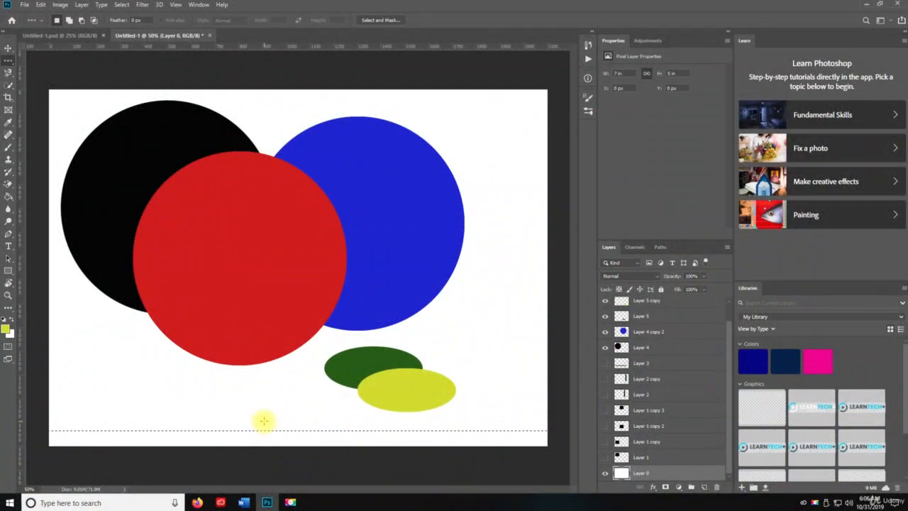
key(Delete)
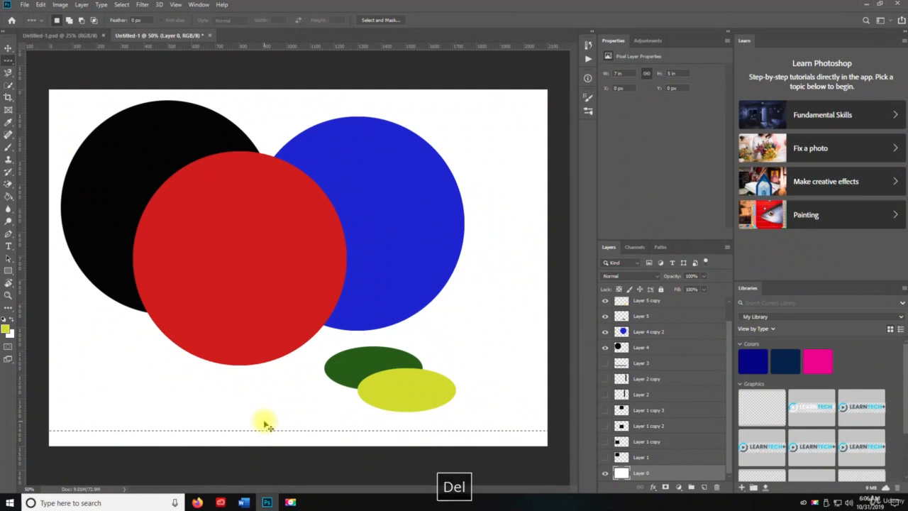
key(ctrl+d)
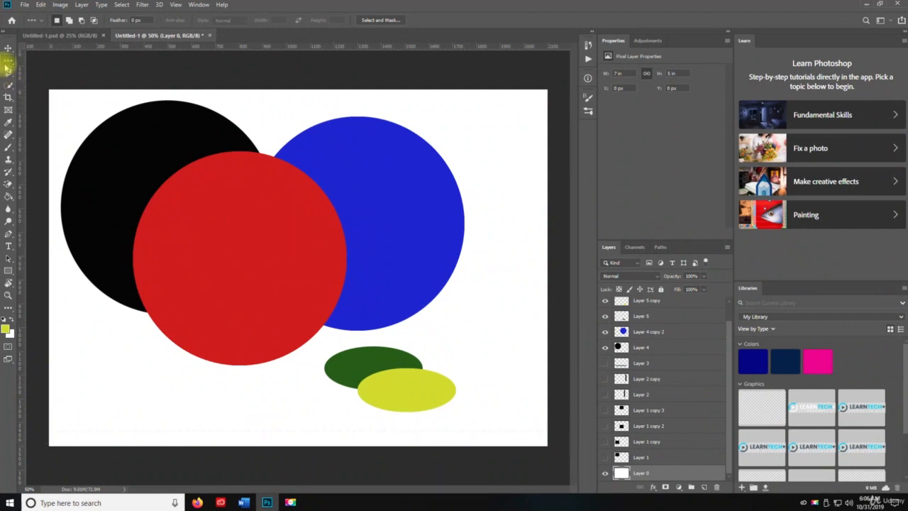
Fill a single-pixel column line near the right edge and deselect.
click(9, 71)
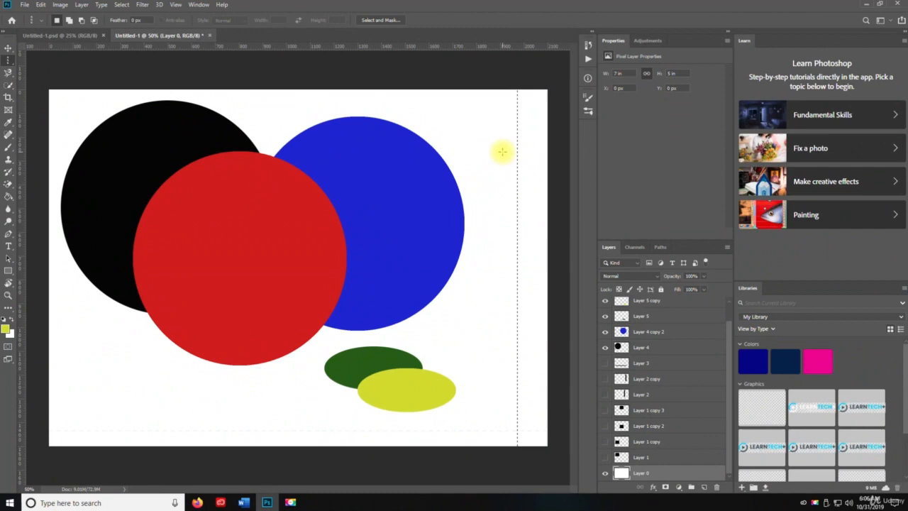
key(Delete)
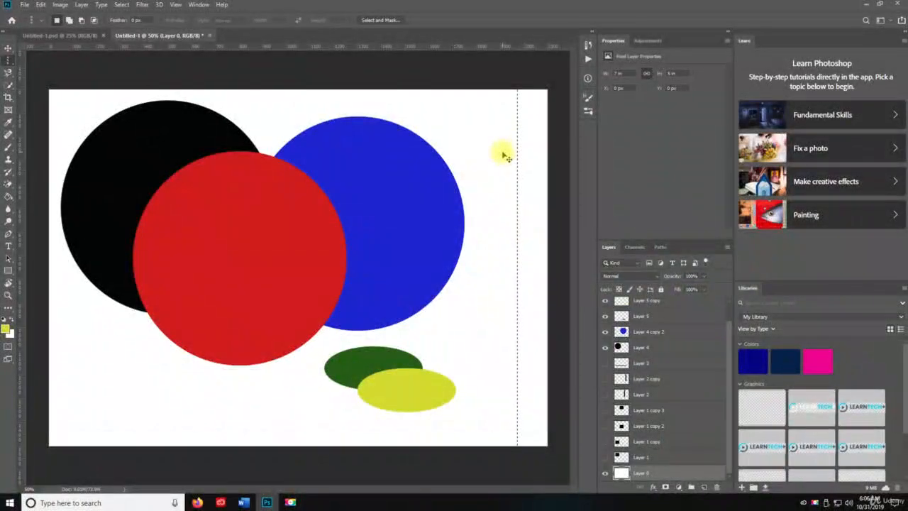
key(z)
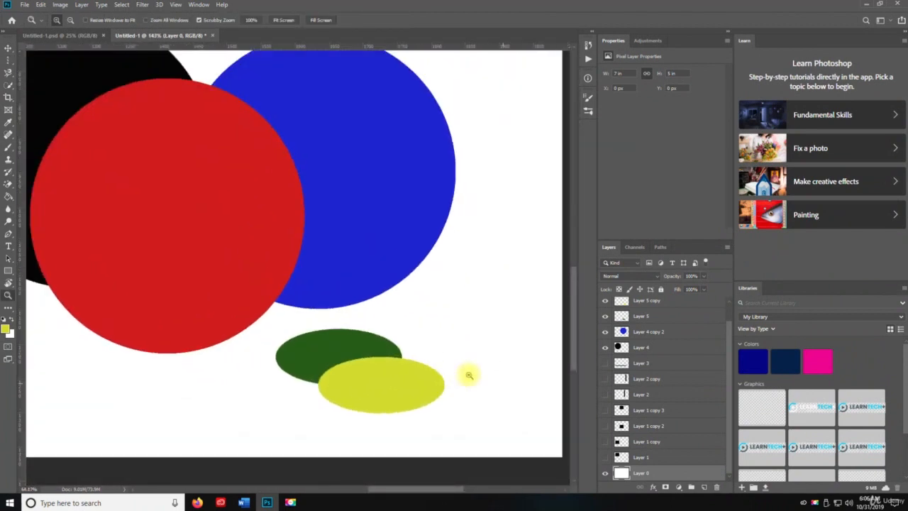
Zoom in to check the one-pixel lines near the bottom and right edges.
key(space)
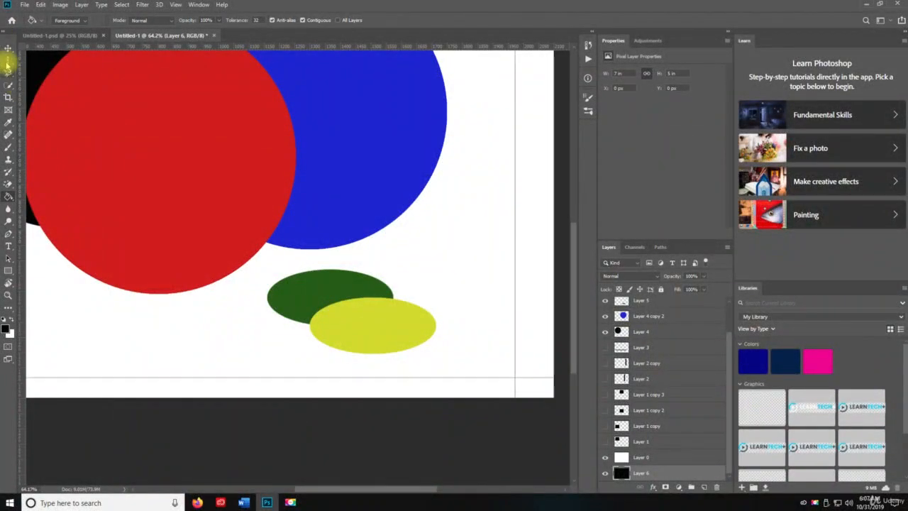
click(9, 59)
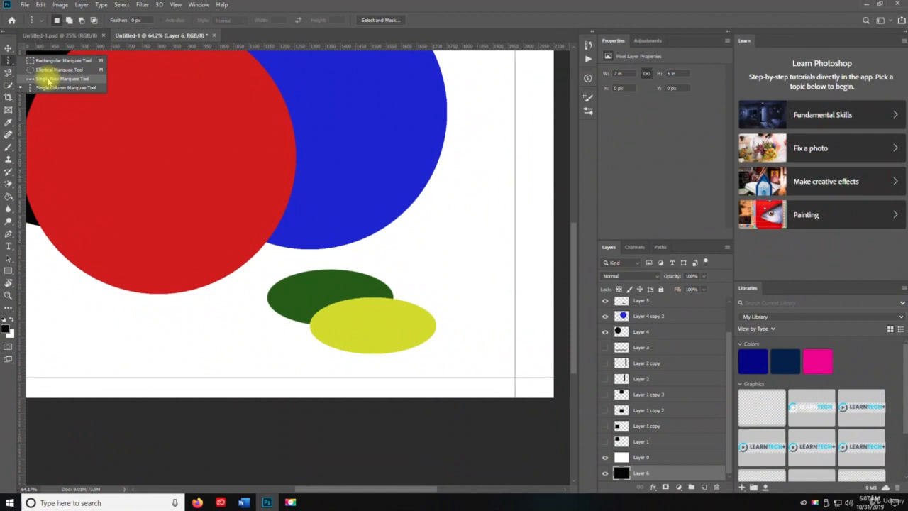
mouse_move(54, 88)
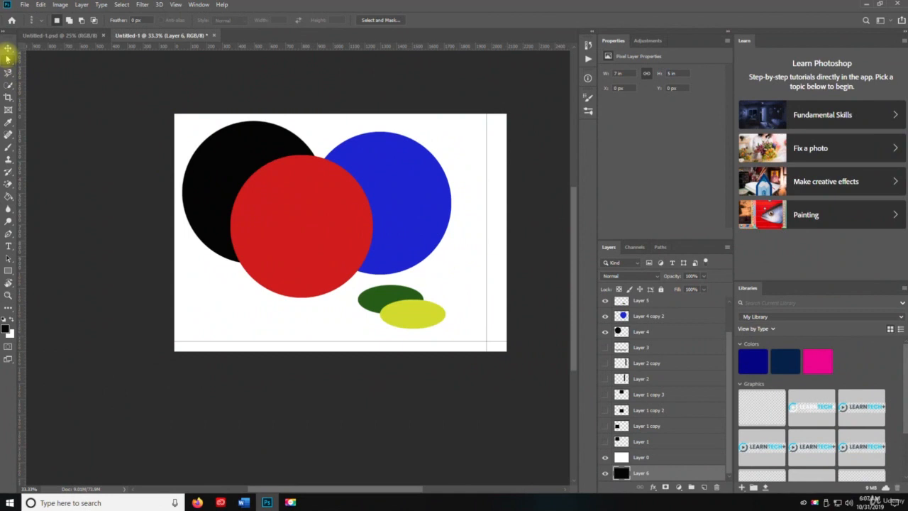
Fit the whole composition on screen and bring up the file commands.
click(9, 49)
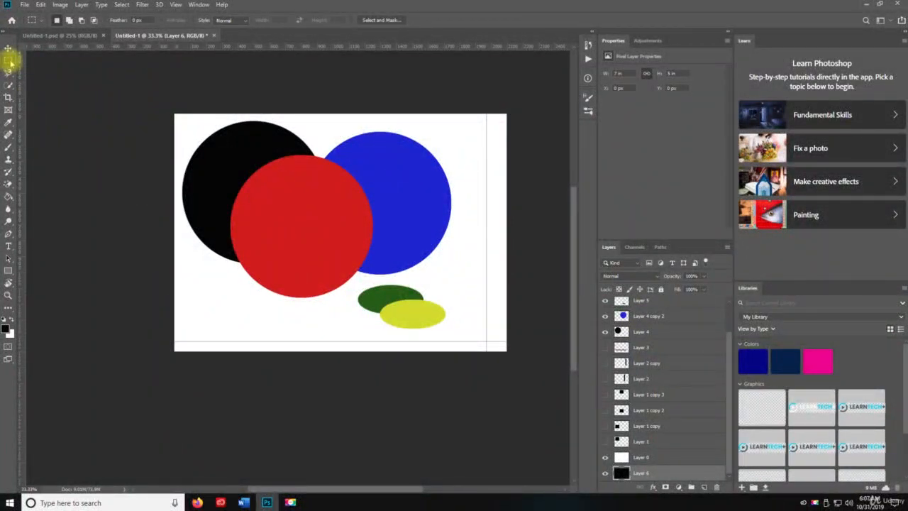
click(8, 60)
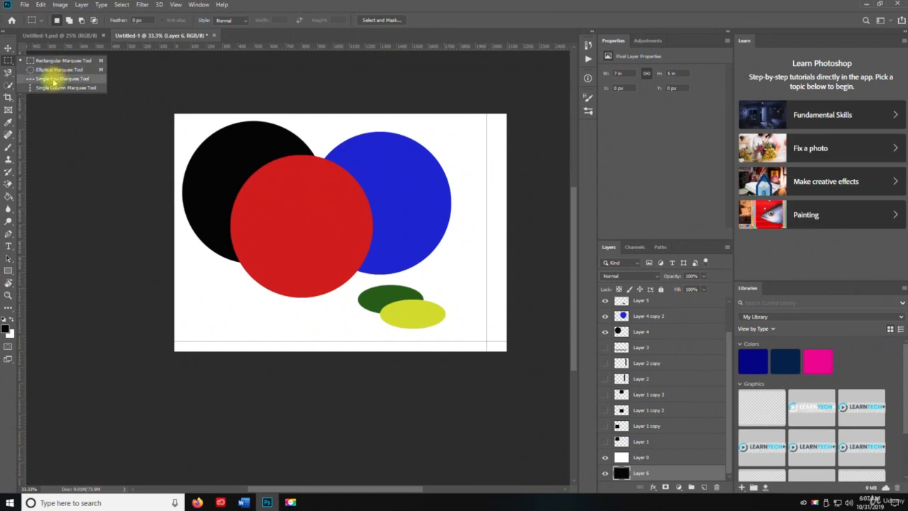
click(66, 88)
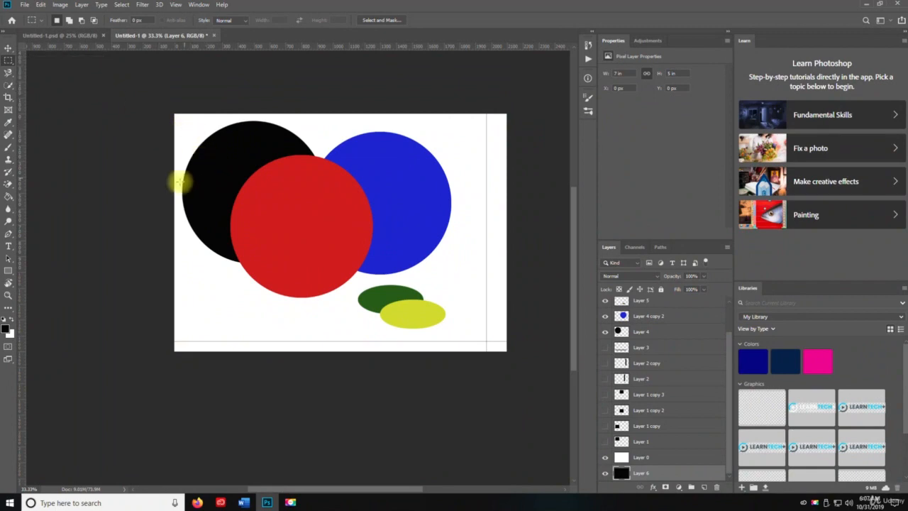
click(25, 5)
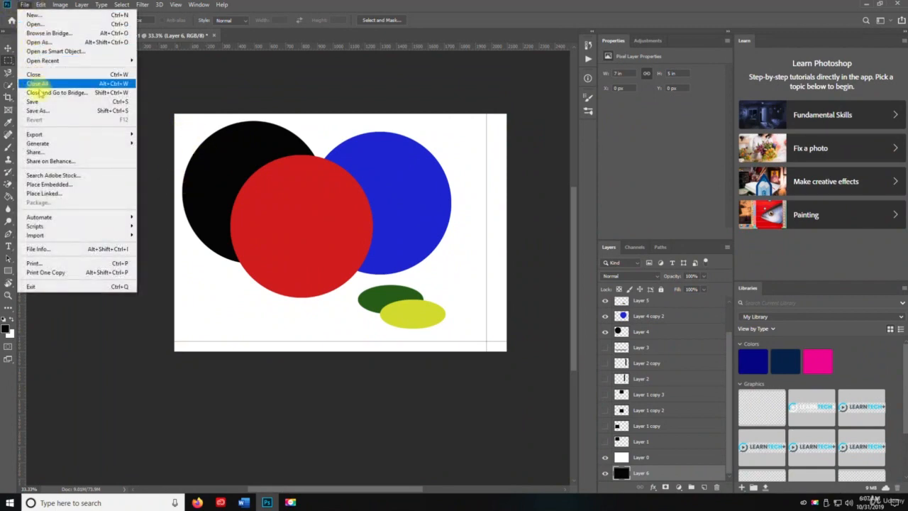
Save the composition as a Photoshop document via Save As.
click(37, 111)
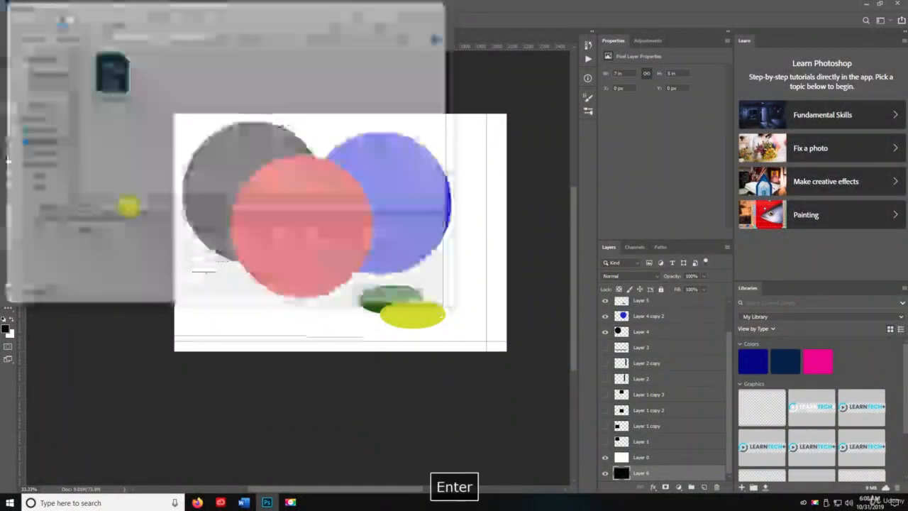
key(Enter)
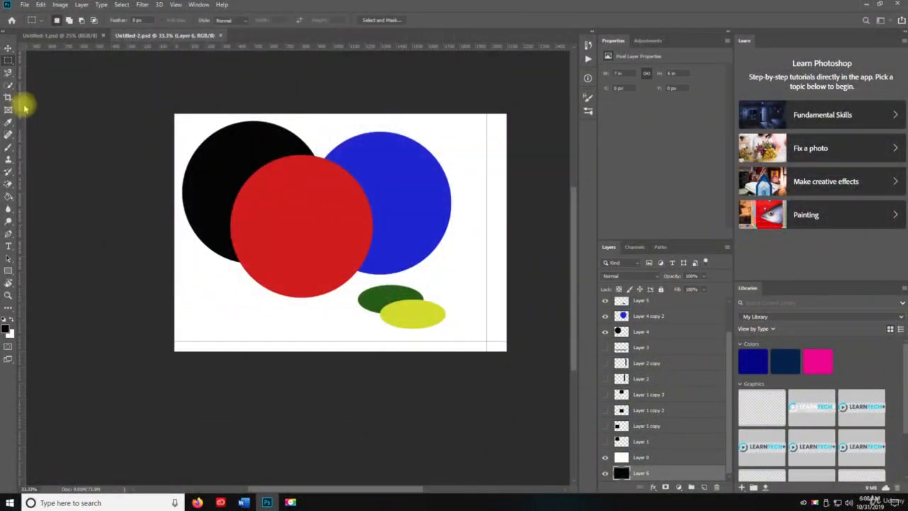